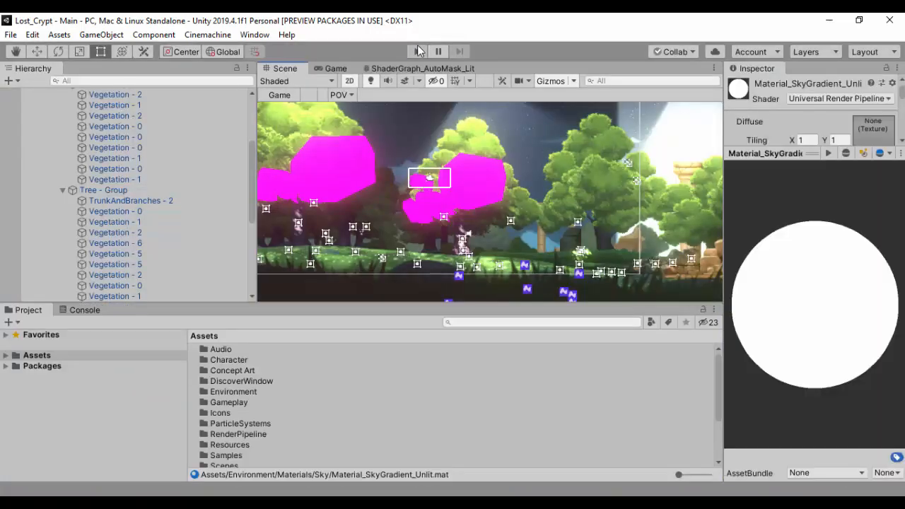
# Expand the Assets folder in the Project window to list all its subfolders.
pyautogui.click(416, 51)
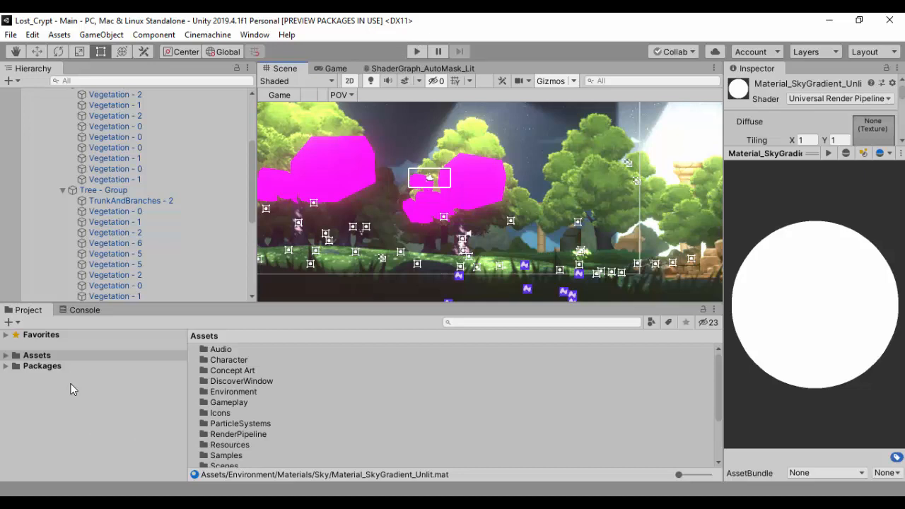
pyautogui.moveTo(79, 300)
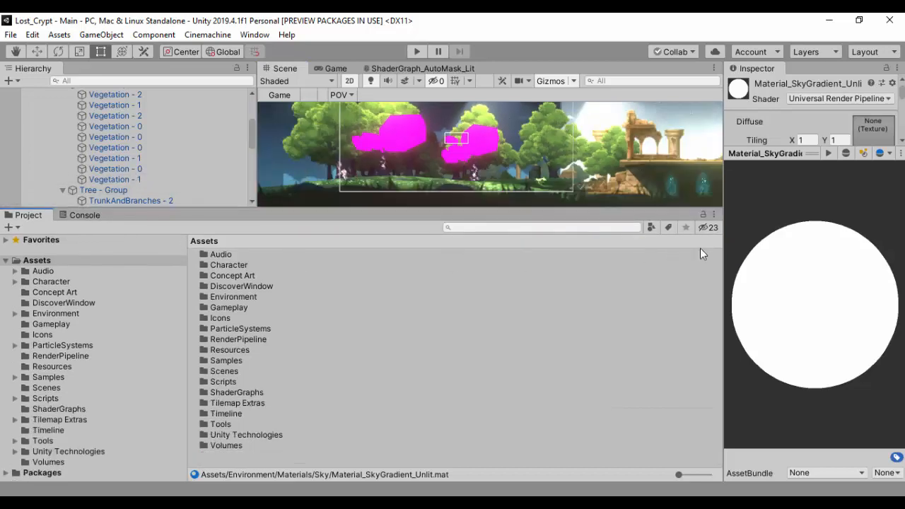
pyautogui.click(714, 215)
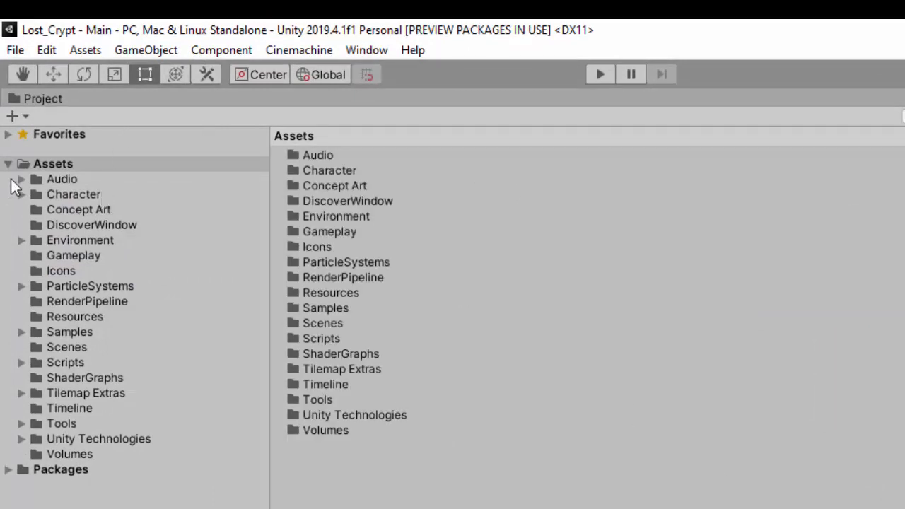
pyautogui.moveTo(91, 300)
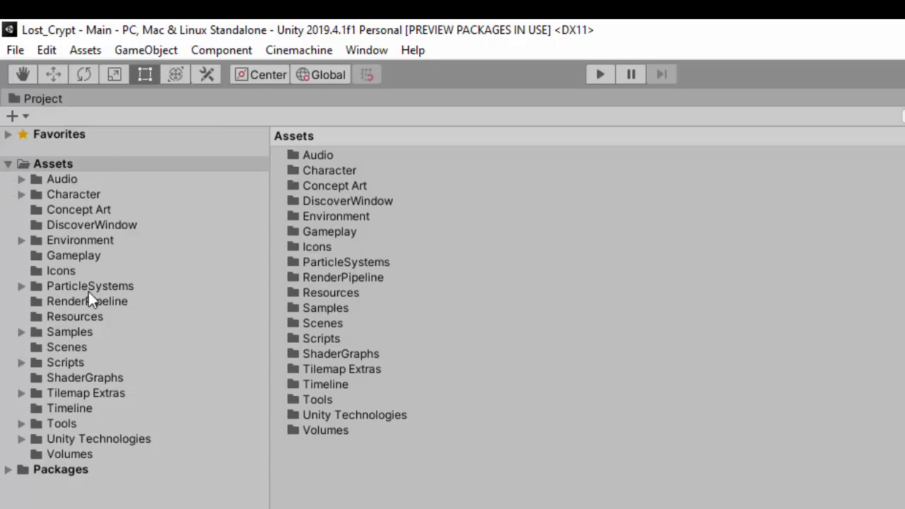
pyautogui.moveTo(58, 325)
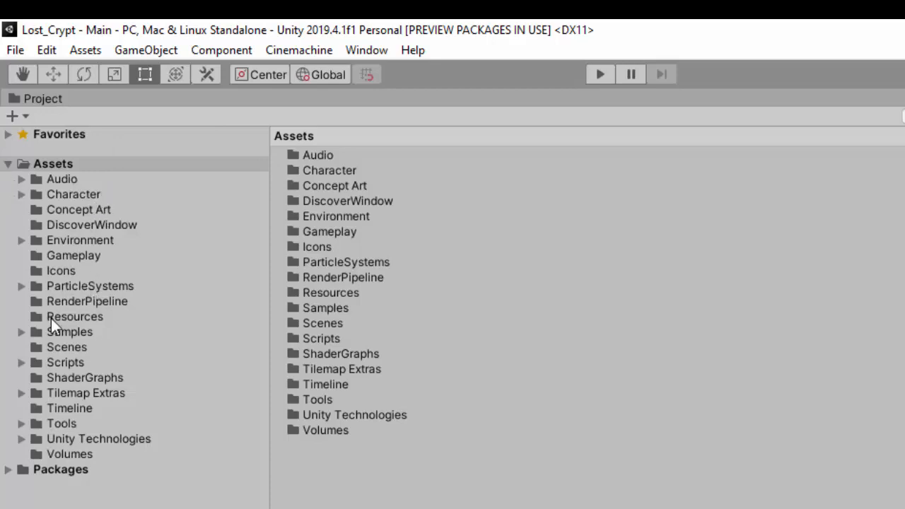
# Open the ShaderGraphs folder to list AutoMask_Lit, Background_Unlit, Water_Unlit and other graphs.
pyautogui.click(85, 378)
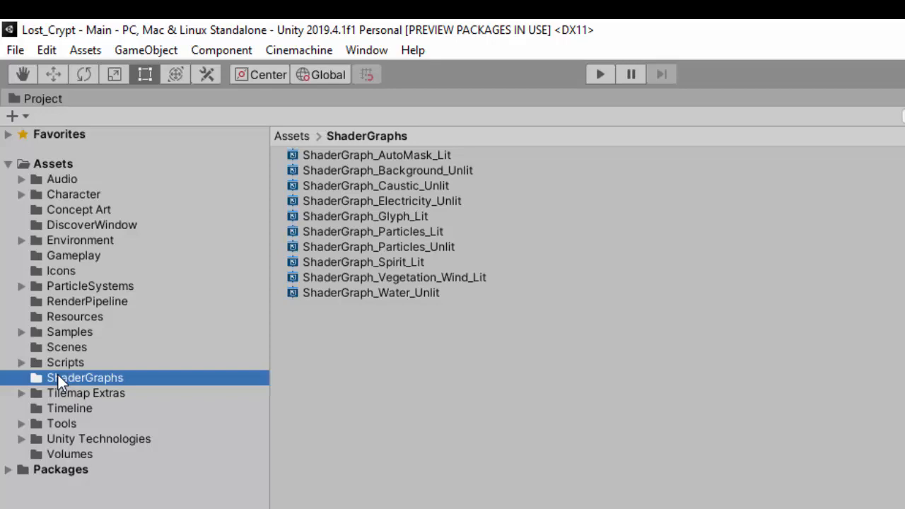
pyautogui.moveTo(347, 324)
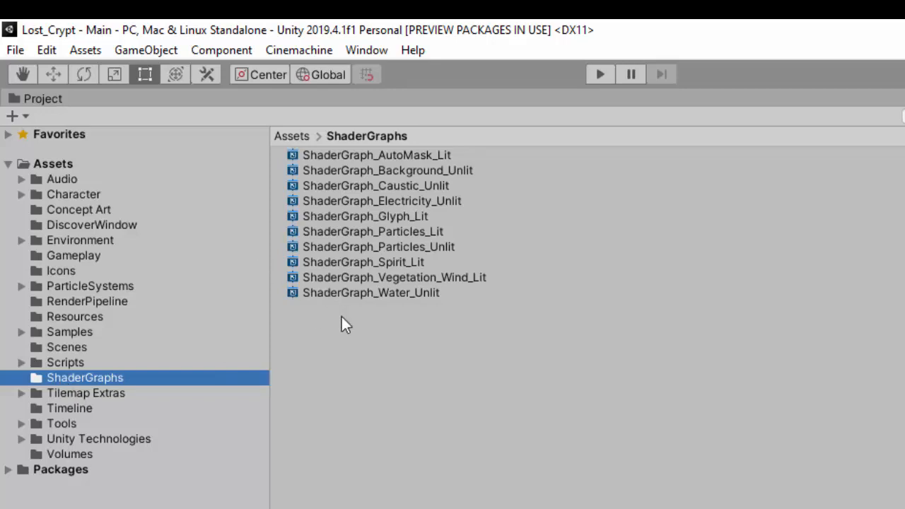
pyautogui.moveTo(346, 282)
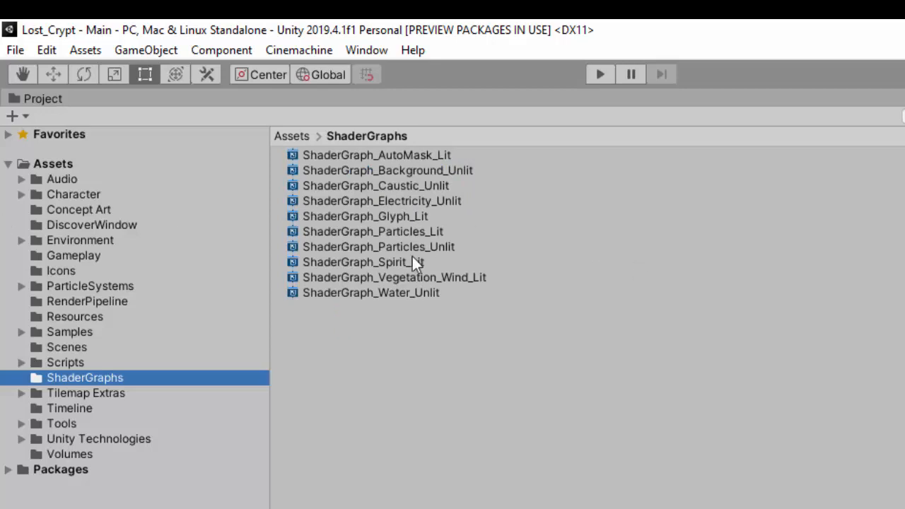
pyautogui.moveTo(409, 254)
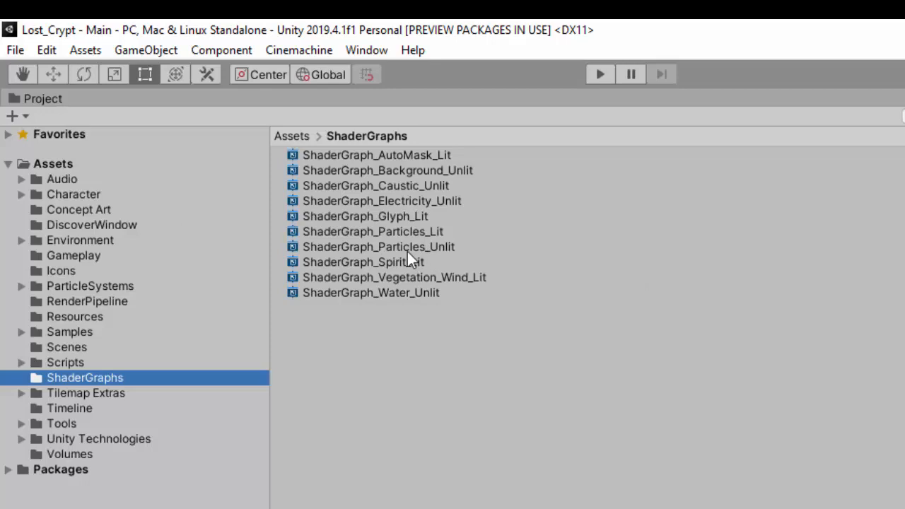
pyautogui.moveTo(393, 182)
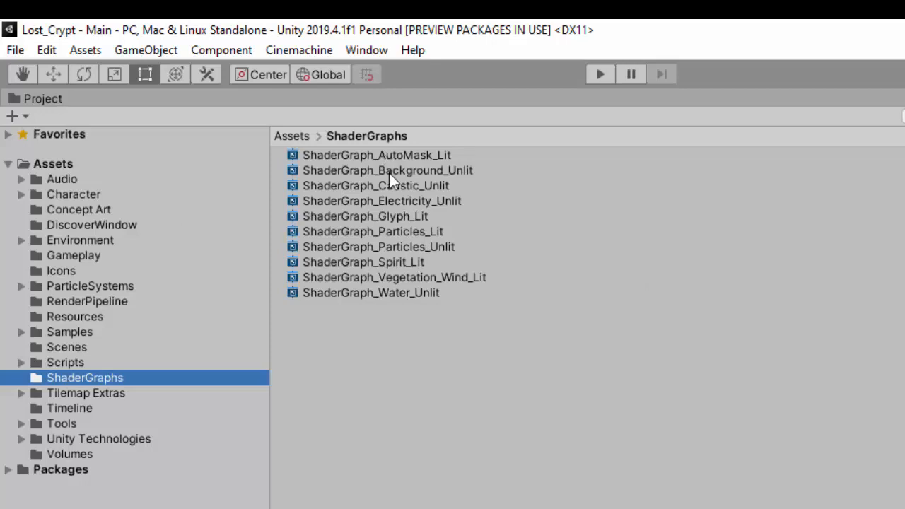
pyautogui.moveTo(422, 200)
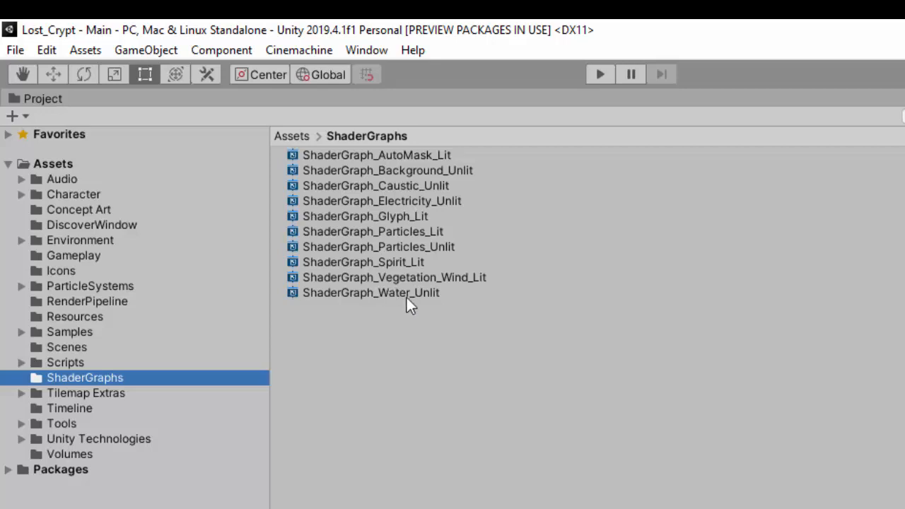
pyautogui.moveTo(389, 225)
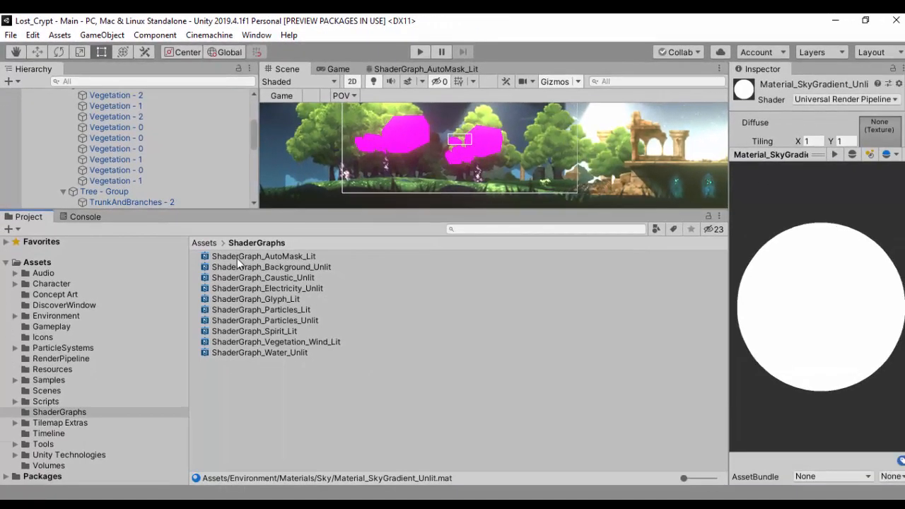
# Select ShaderGraph_AutoMask_Lit and close its shader graph editor tab.
pyautogui.click(263, 256)
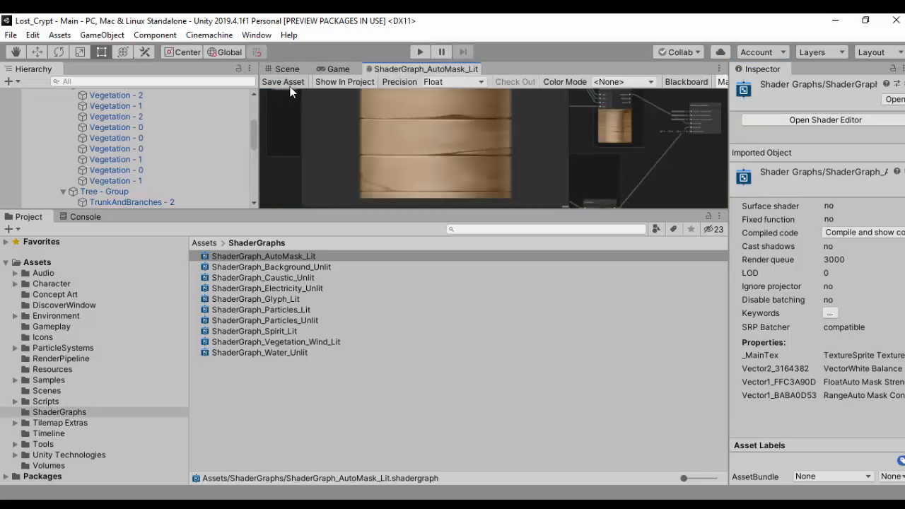
pyautogui.click(718, 68)
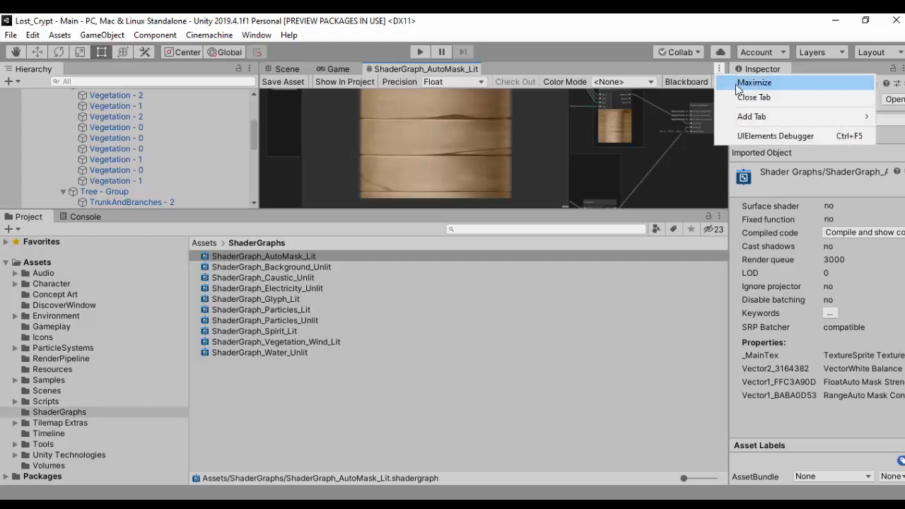
pyautogui.click(753, 83)
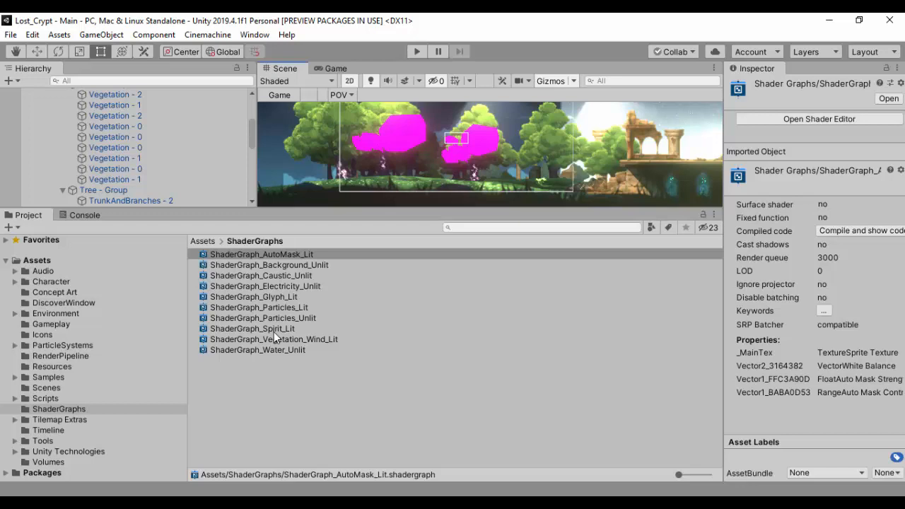
pyautogui.moveTo(406, 140)
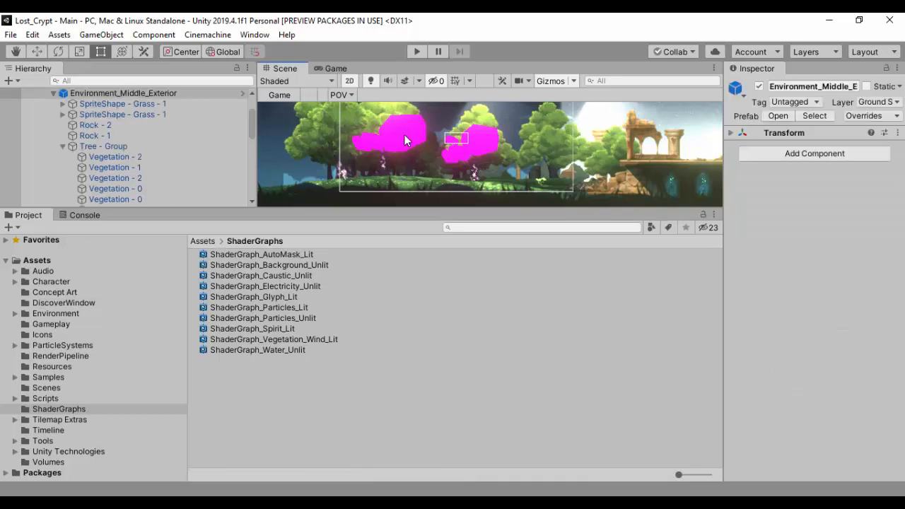
# Select the magenta Vegetation - 1 sprite to inspect its Standard-shader wind material.
pyautogui.click(115, 188)
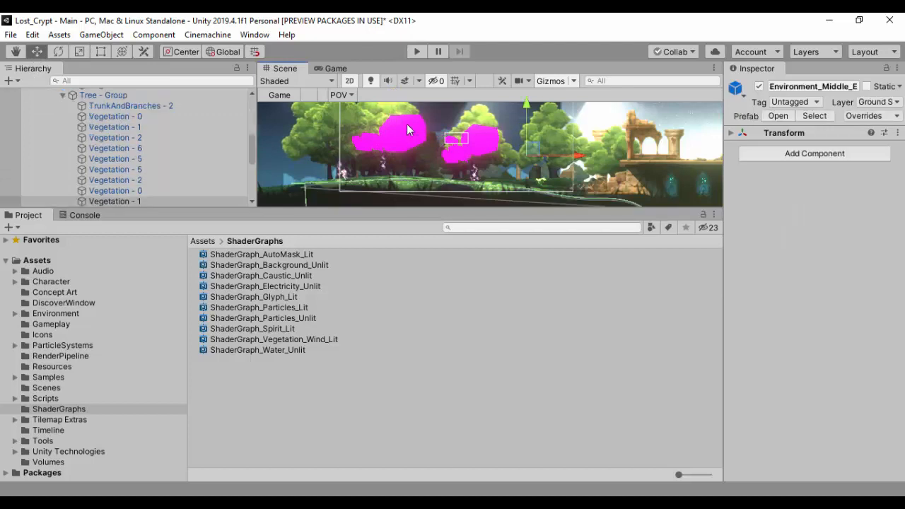
pyautogui.click(406, 135)
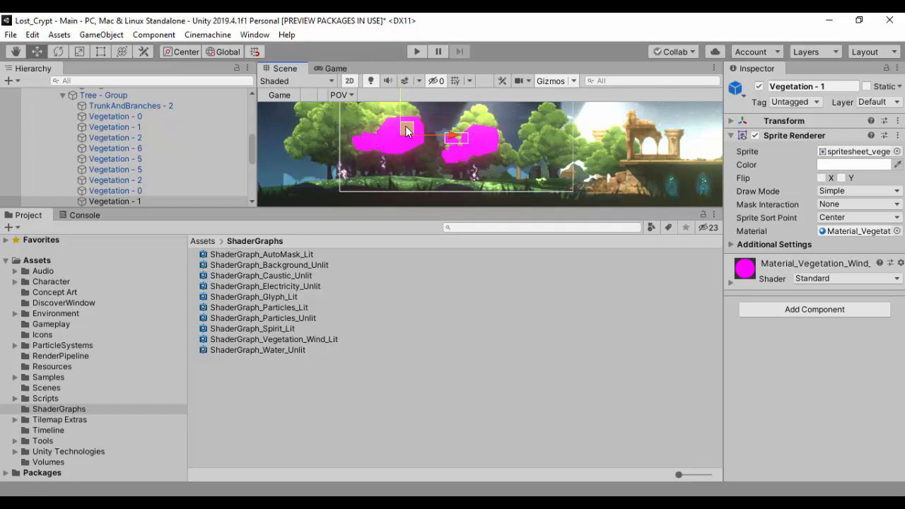
pyautogui.moveTo(615, 365)
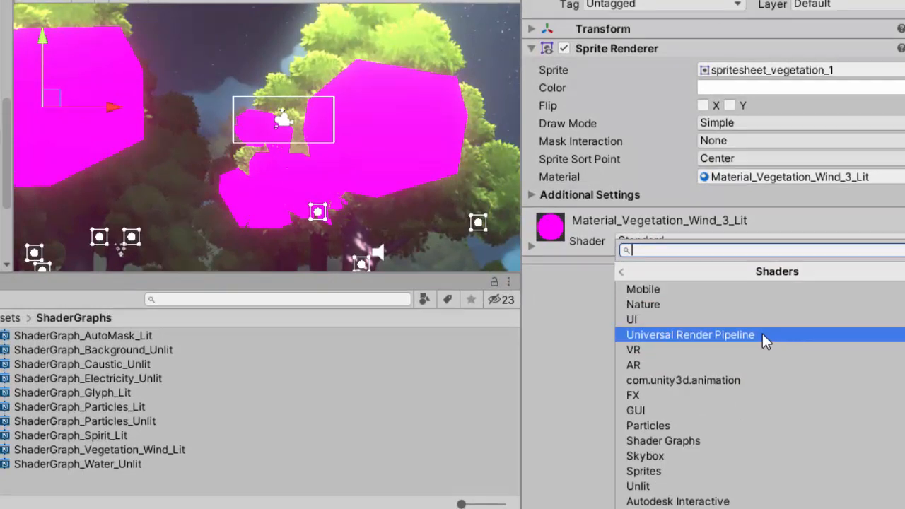
# Set the vegetation wind material's shader to Shader Graphs/ShaderGraph_Vegetation_Wind_Lit.
pyautogui.click(689, 335)
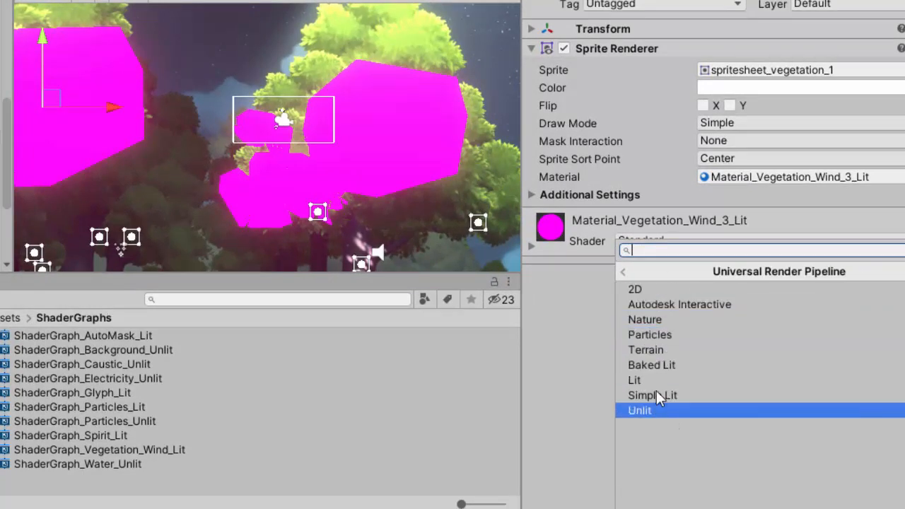
pyautogui.click(622, 270)
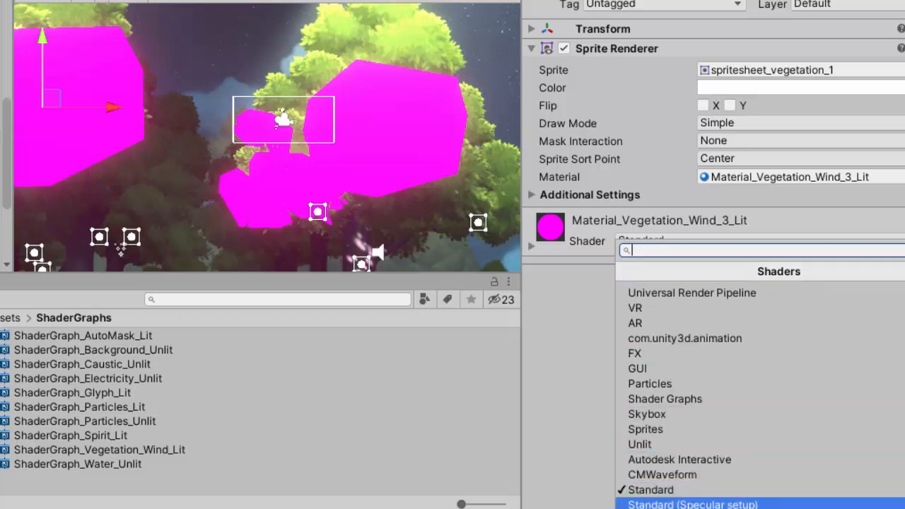
pyautogui.moveTo(634, 307)
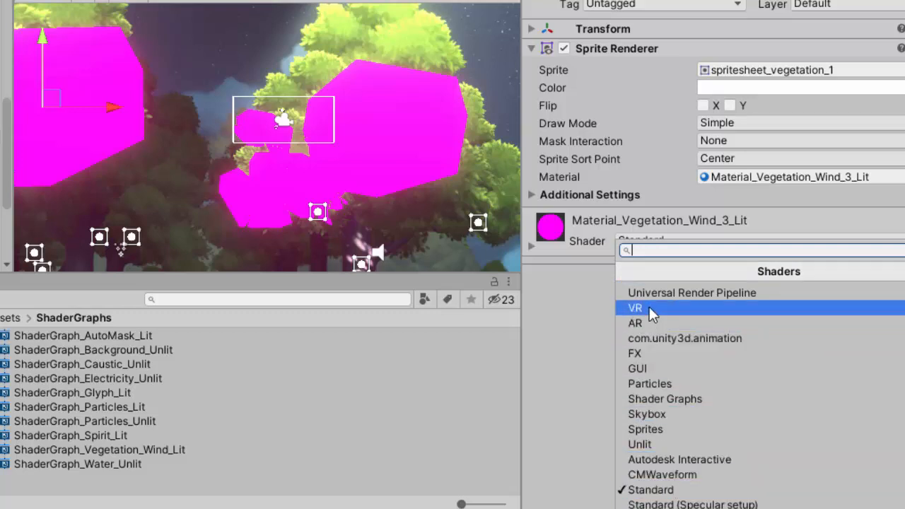
pyautogui.moveTo(662, 399)
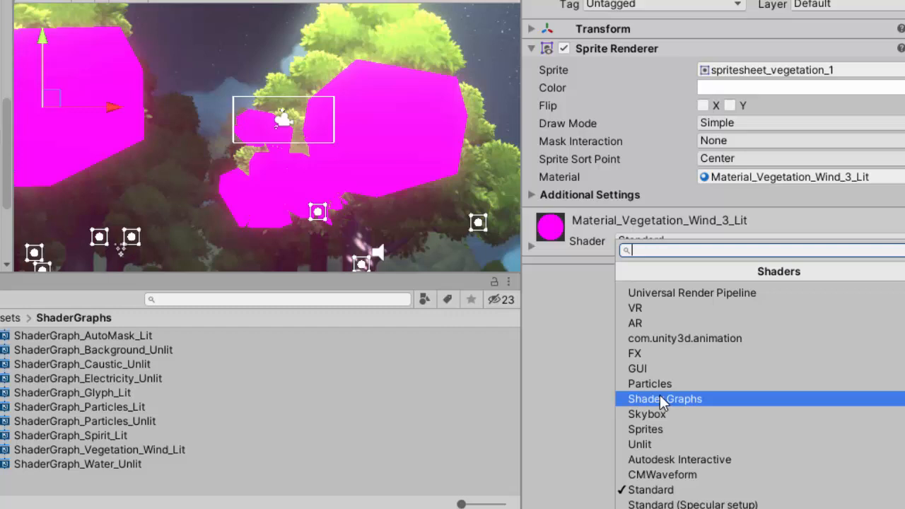
pyautogui.moveTo(671, 401)
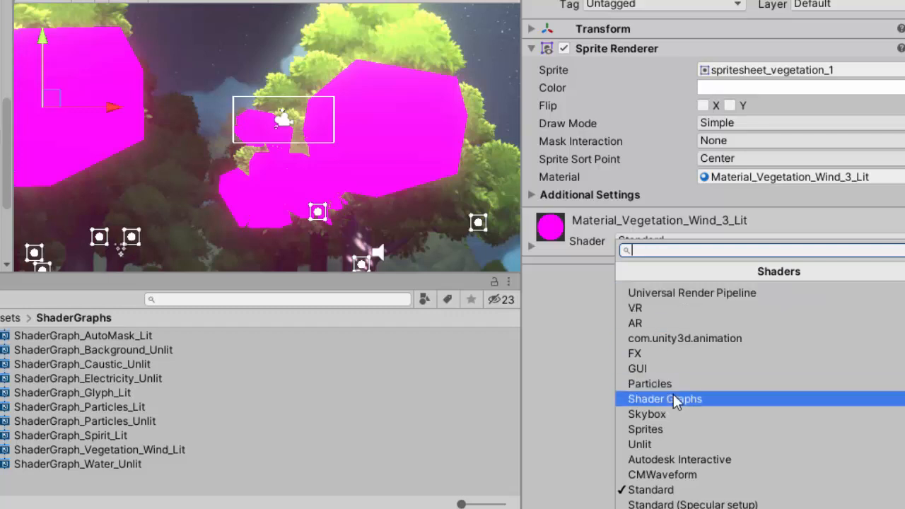
pyautogui.moveTo(74, 387)
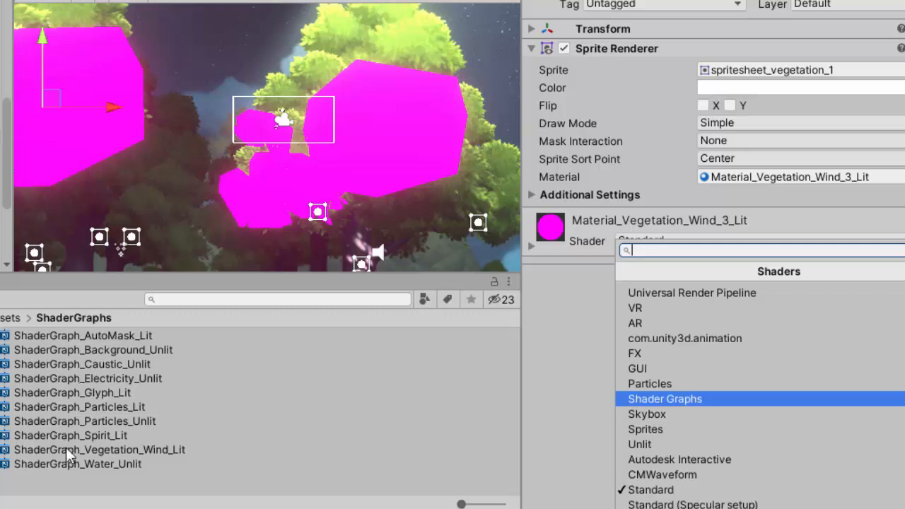
pyautogui.click(664, 399)
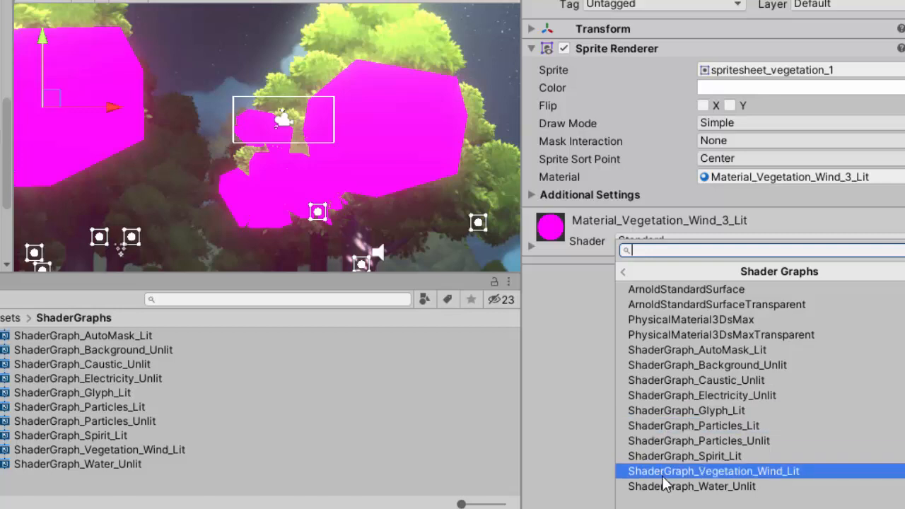
pyautogui.click(712, 470)
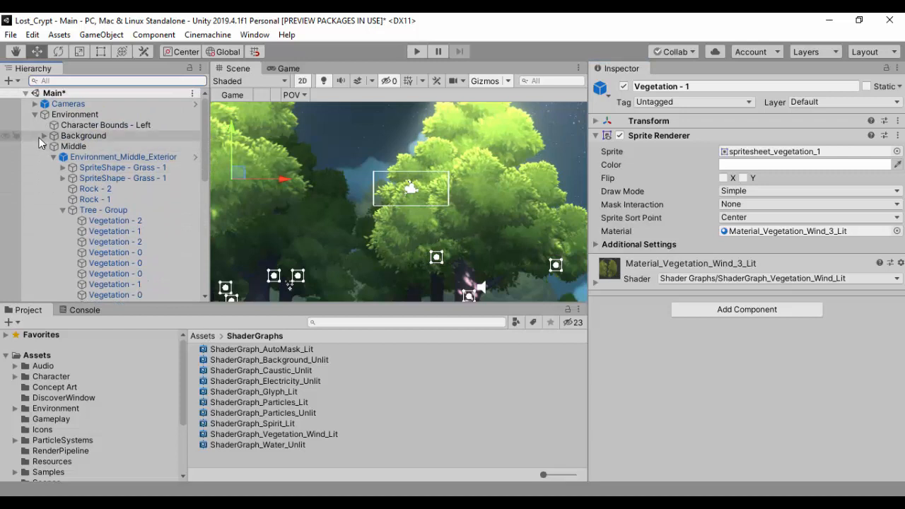
# In the Hierarchy, collapse Middle, expand FX and select FX - Day.
pyautogui.click(34, 146)
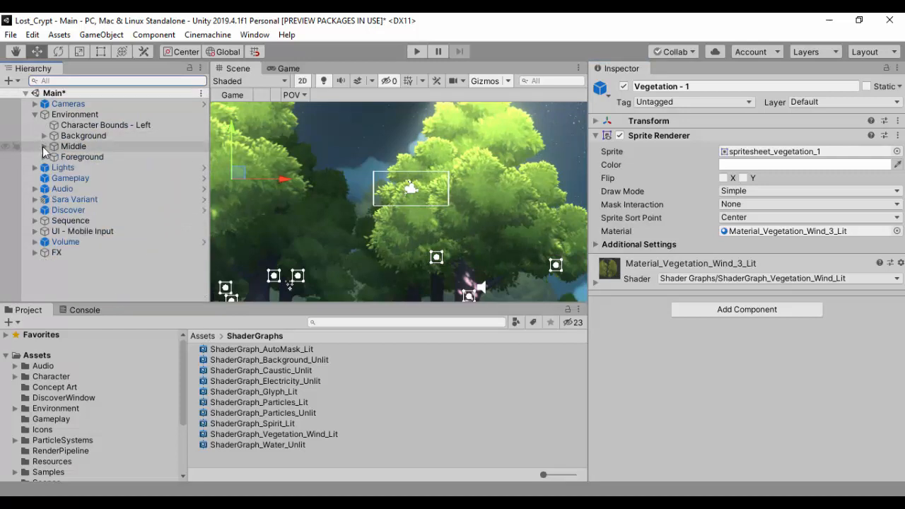
pyautogui.click(35, 252)
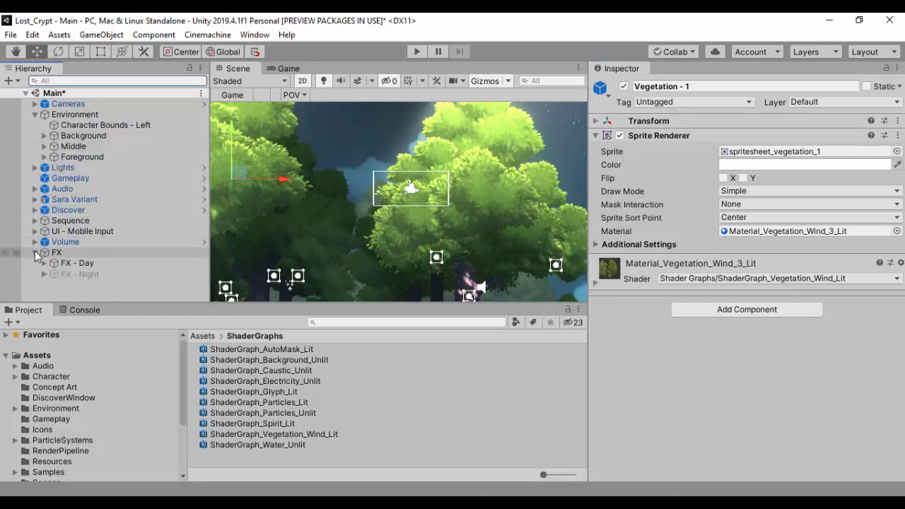
pyautogui.click(77, 262)
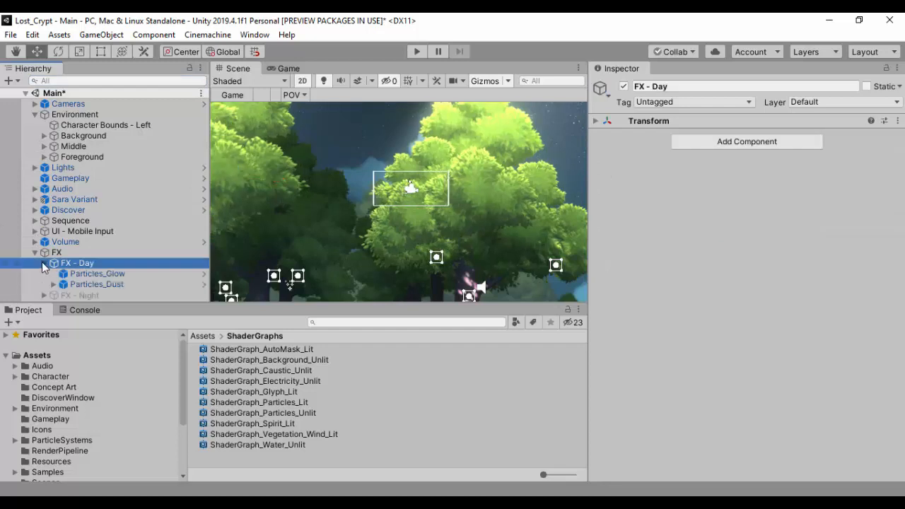
pyautogui.click(97, 273)
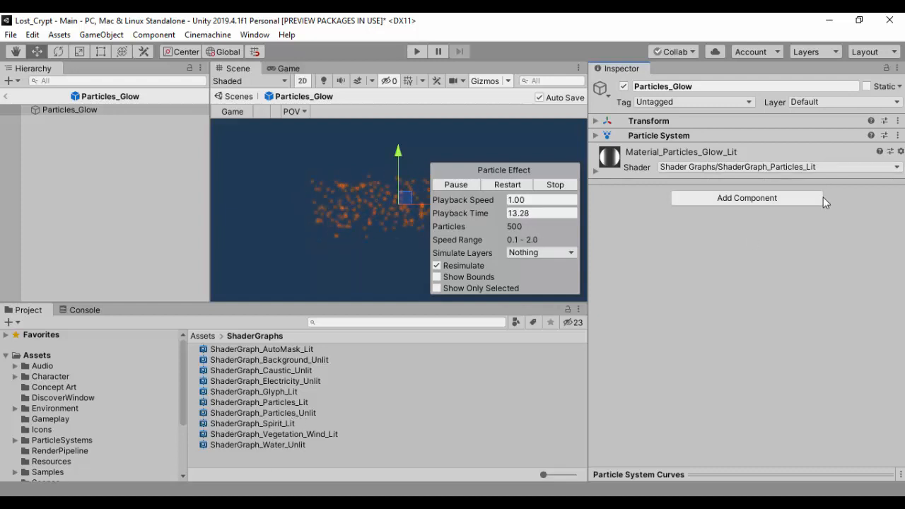
pyautogui.click(778, 167)
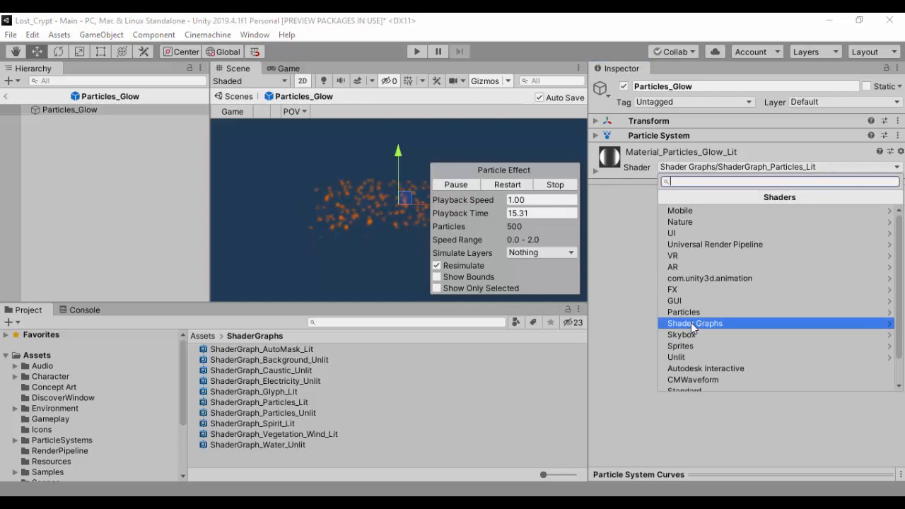
pyautogui.click(694, 323)
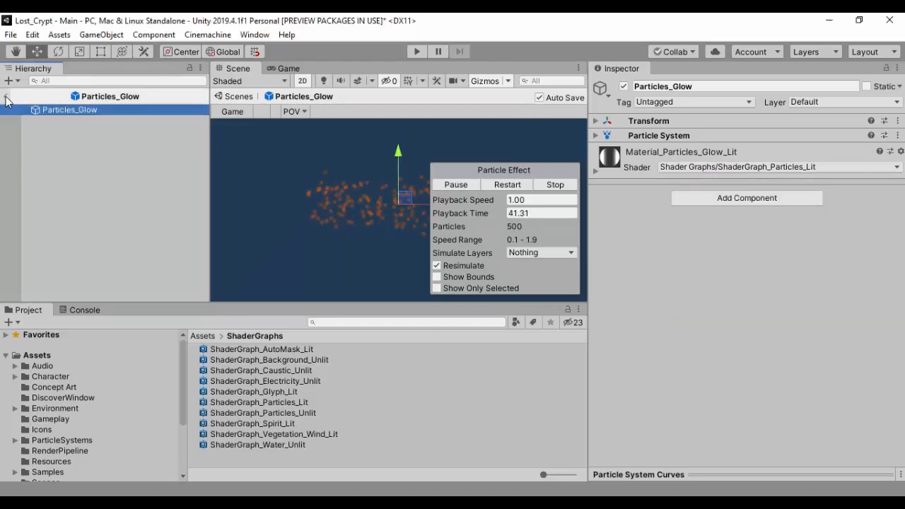
pyautogui.click(7, 95)
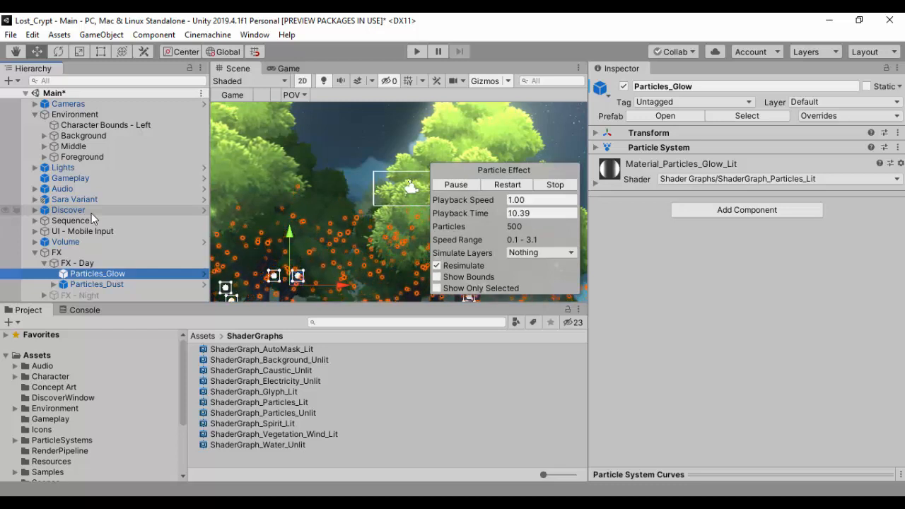
# Run Upgrade Project Materials to UniversalRP Materials from the Edit menu and confirm Proceed.
pyautogui.click(26, 93)
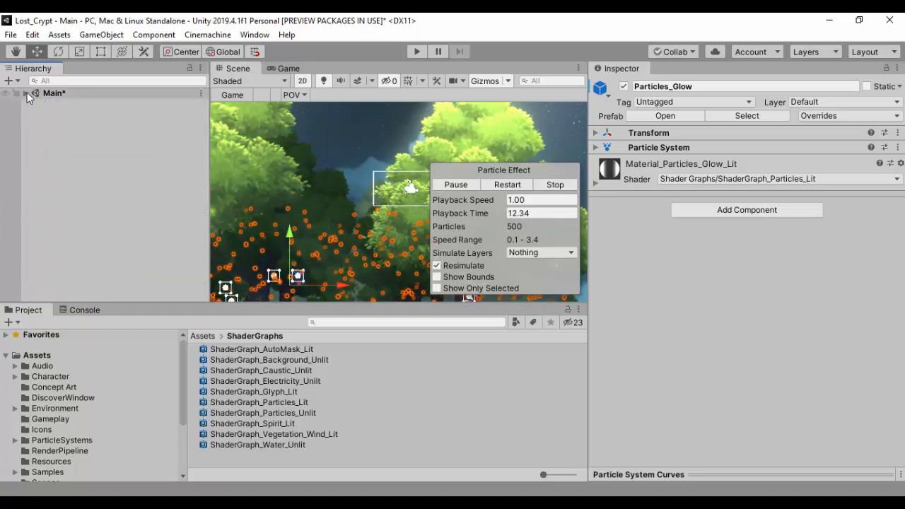
pyautogui.click(32, 34)
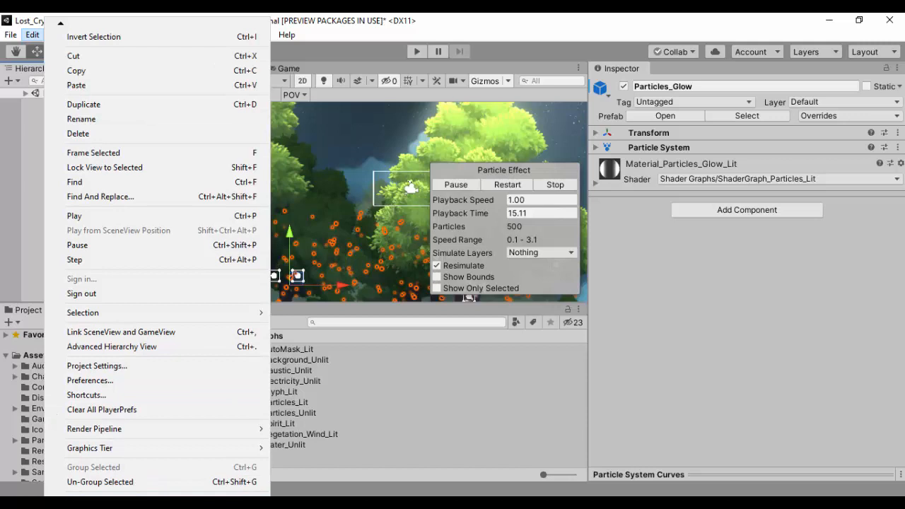
pyautogui.moveTo(94, 429)
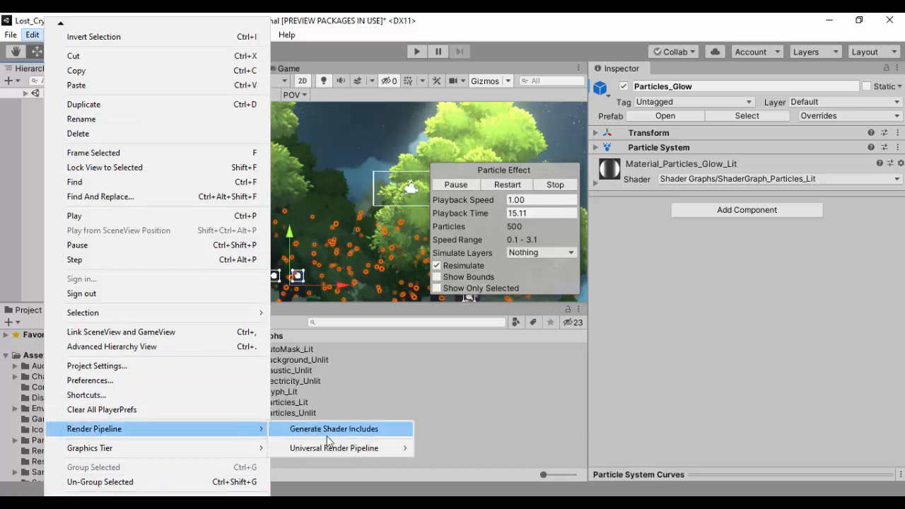
pyautogui.moveTo(334, 447)
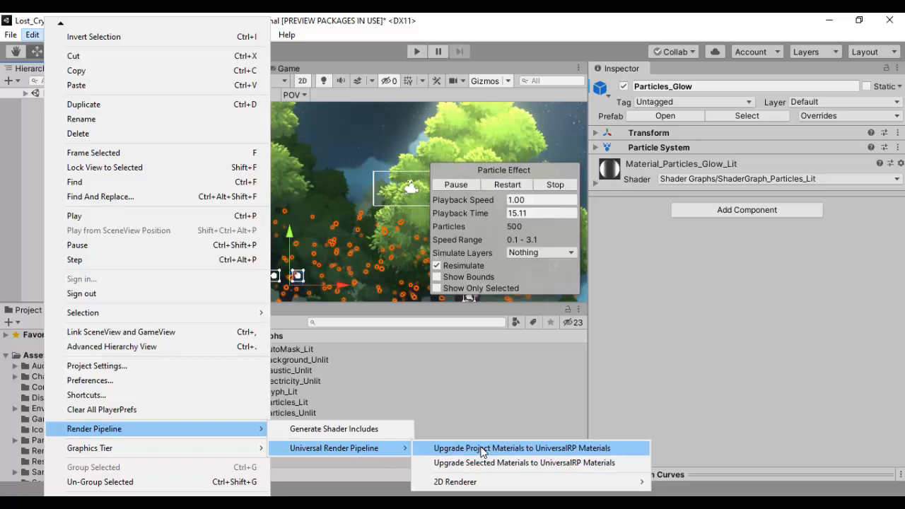
pyautogui.click(522, 447)
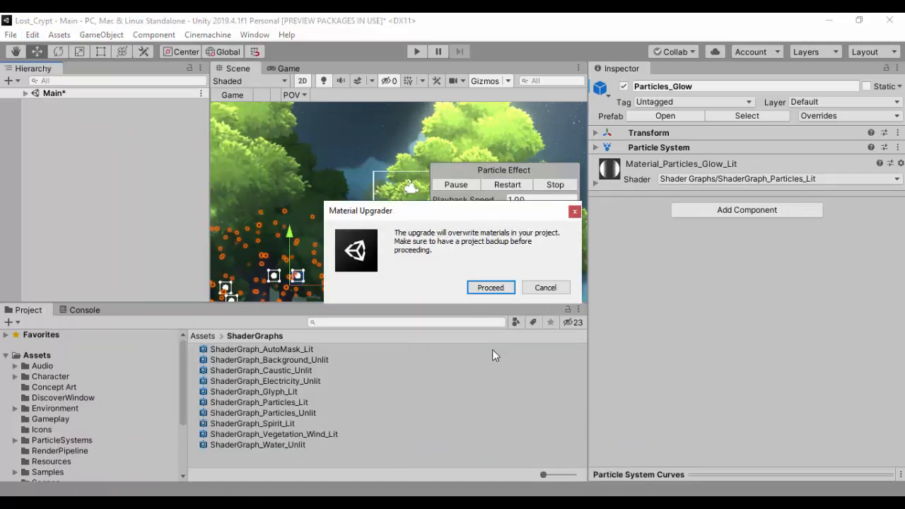
pyautogui.click(490, 286)
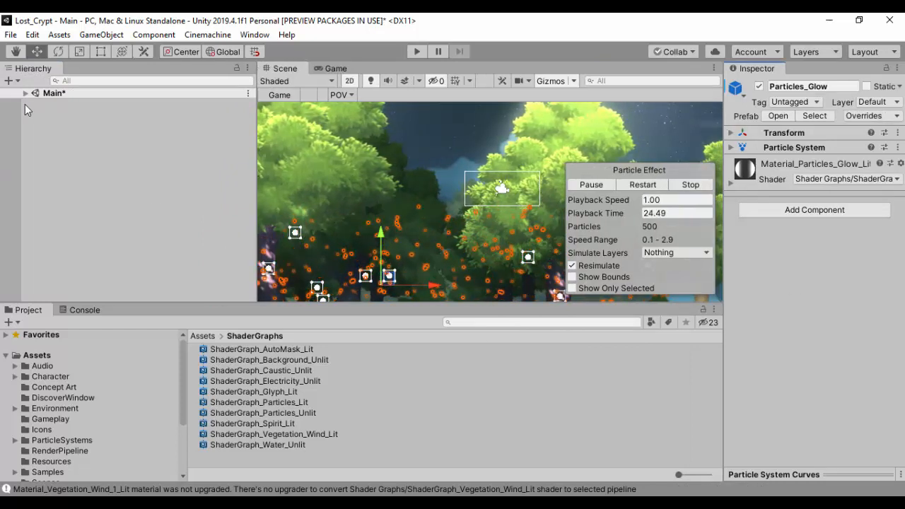
# Switch Material_Vegetation_Wind_3_Lit's shader to URP Lit, then URP 2D Sprite-Lit-Default.
pyautogui.click(24, 93)
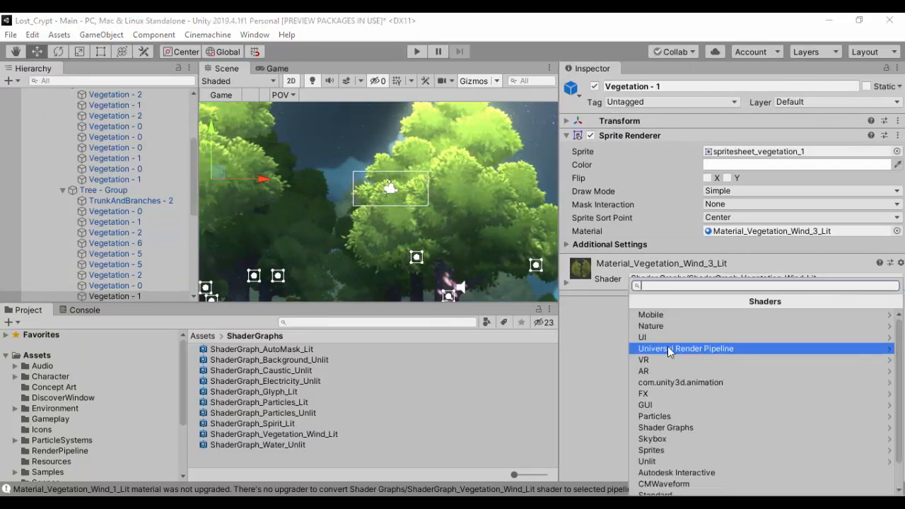
pyautogui.click(689, 347)
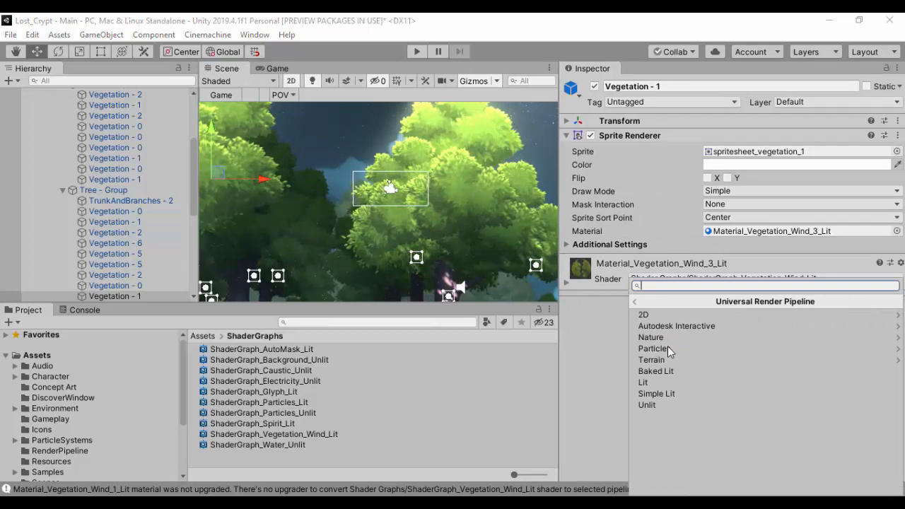
pyautogui.click(641, 382)
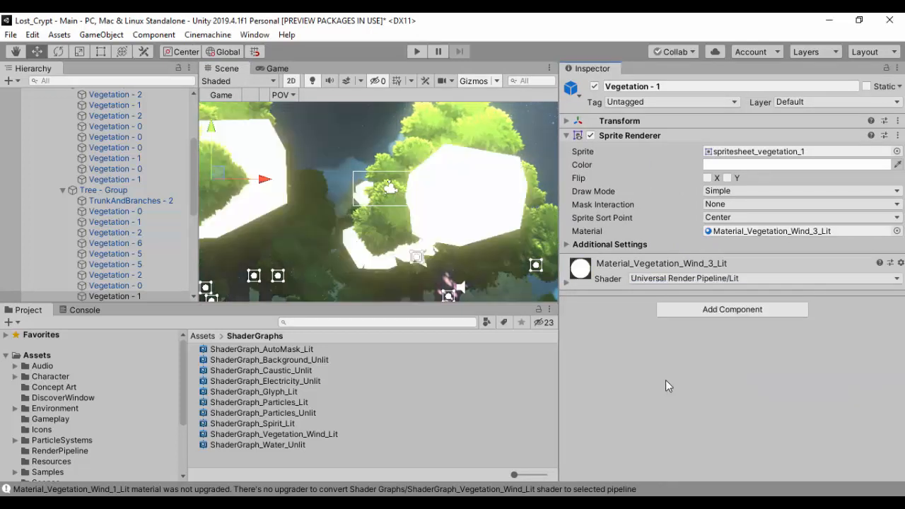
pyautogui.click(763, 278)
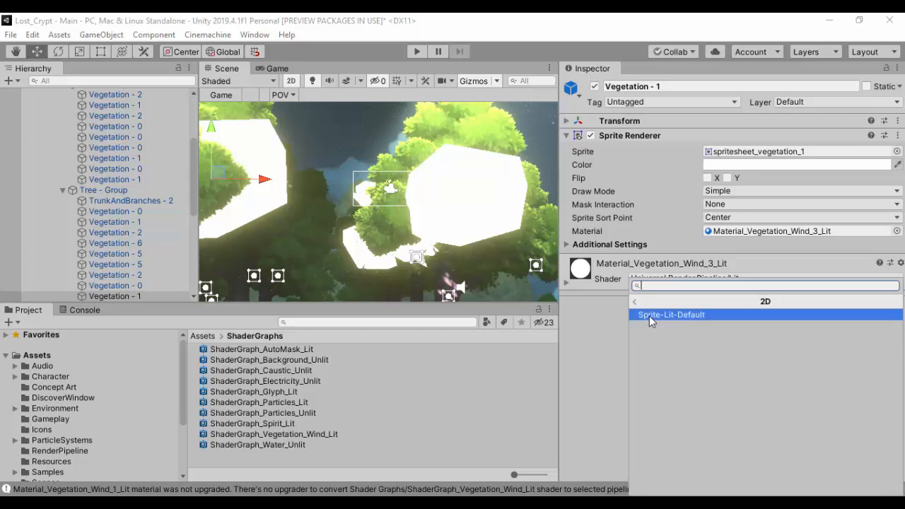
pyautogui.click(671, 315)
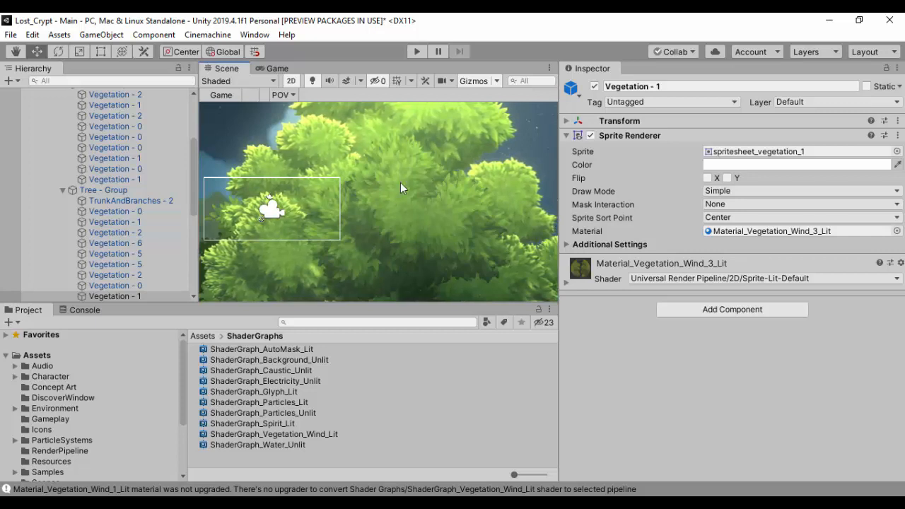
pyautogui.moveTo(362, 237)
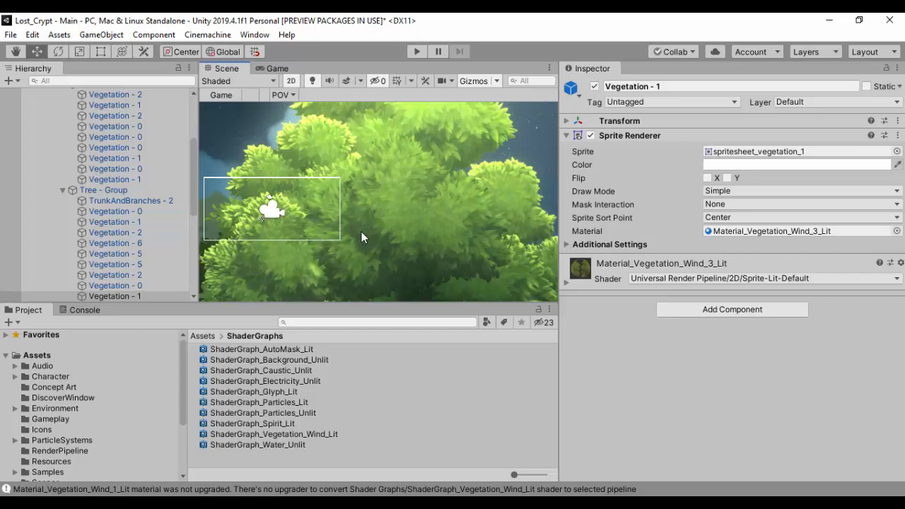
pyautogui.click(763, 277)
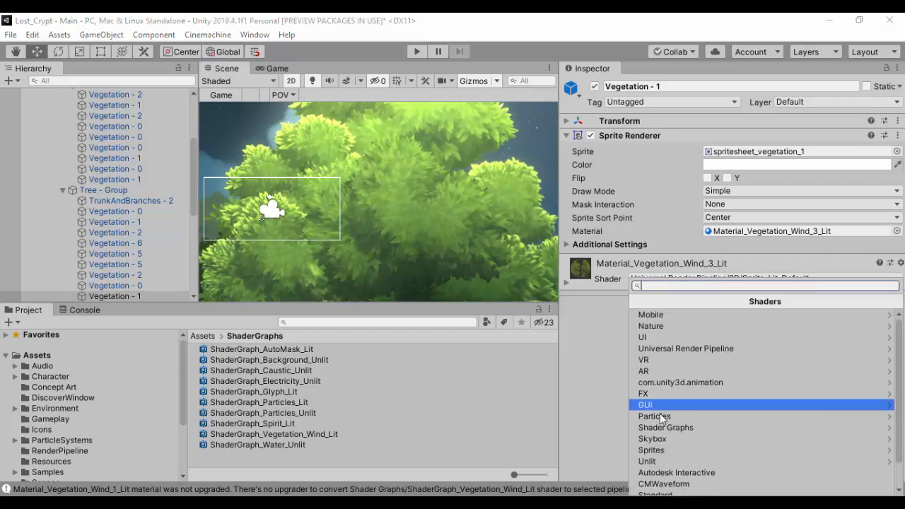
# Reassign Shader Graphs/ShaderGraph_Vegetation_Wind_Lit to Material_Vegetation_Wind_3_Lit.
pyautogui.click(665, 426)
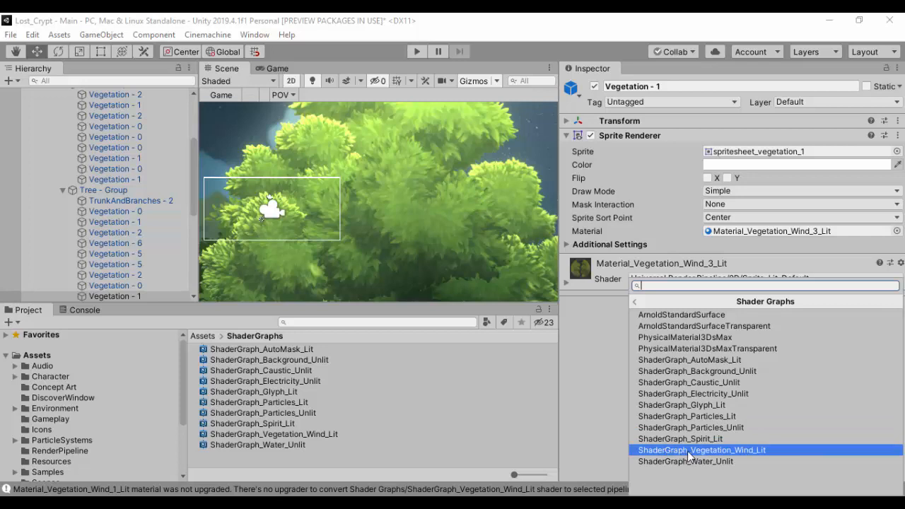
pyautogui.click(700, 450)
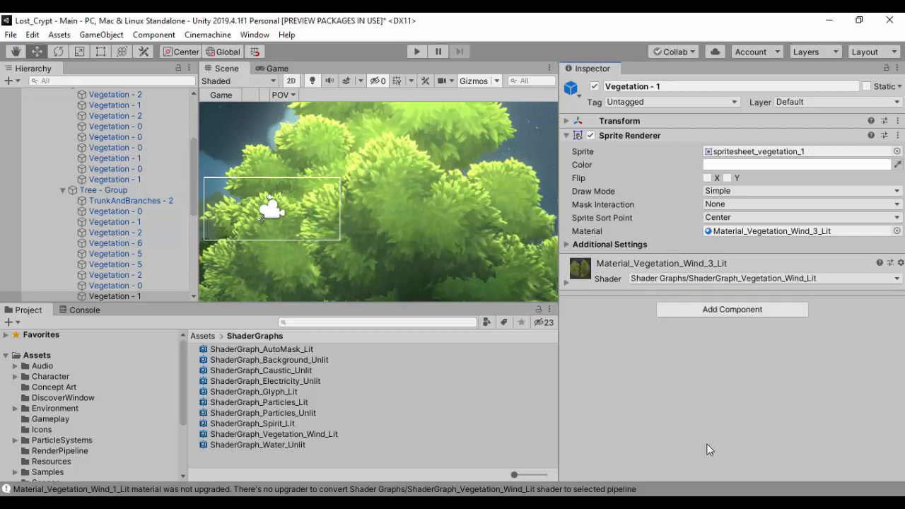
pyautogui.moveTo(686, 435)
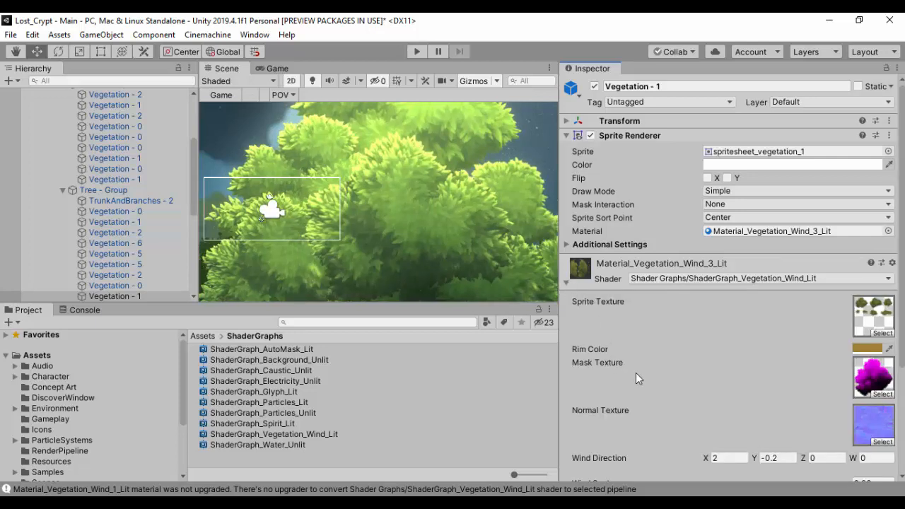
# Set Wind Direction 2.51, 0, Wind Scale 0.17, Wind Speed 4.99, then enter Play mode.
pyautogui.scroll(-3)
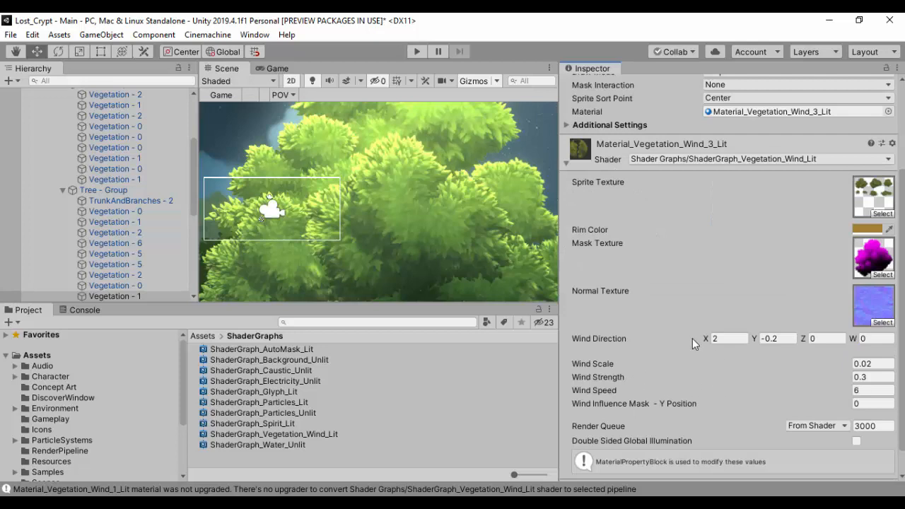
pyautogui.click(778, 338)
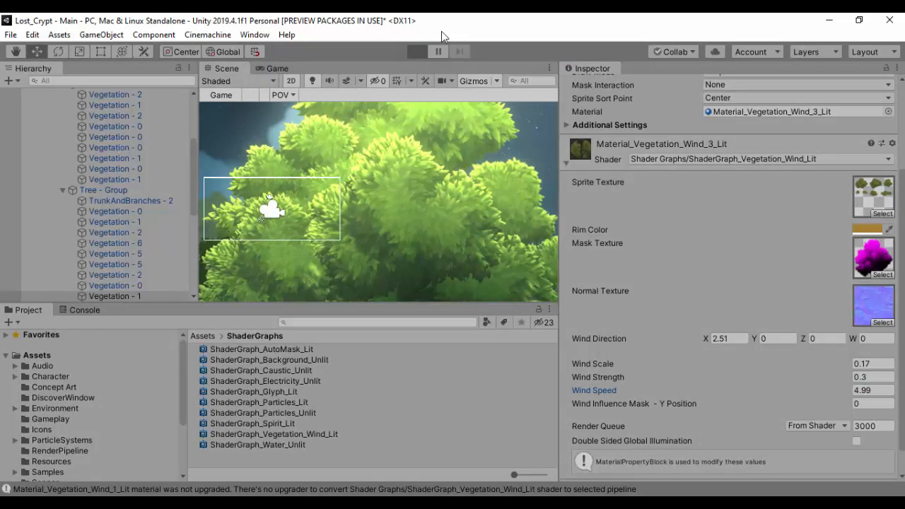
pyautogui.click(416, 51)
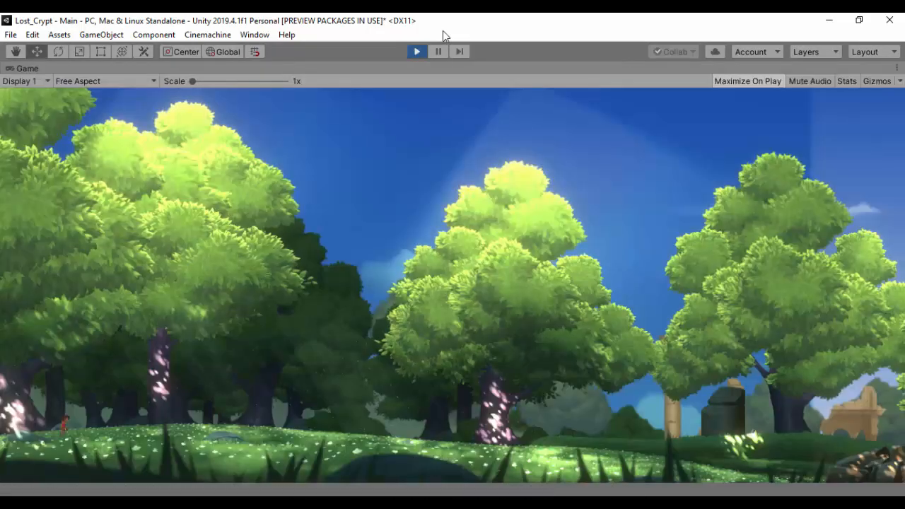